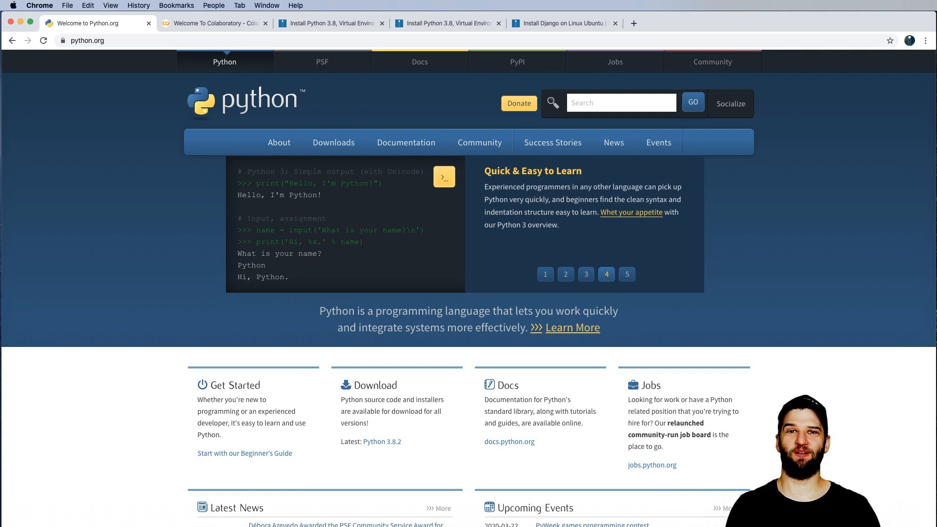
Navigate in Chrome to reach the python.org site
{"action": "left_click", "coordinate": [627, 274]}
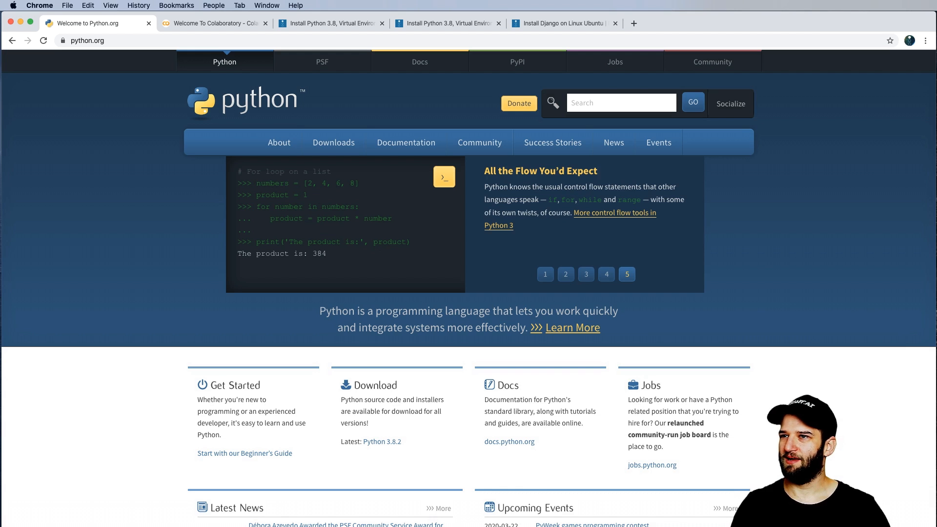
{"action": "left_click", "coordinate": [545, 274]}
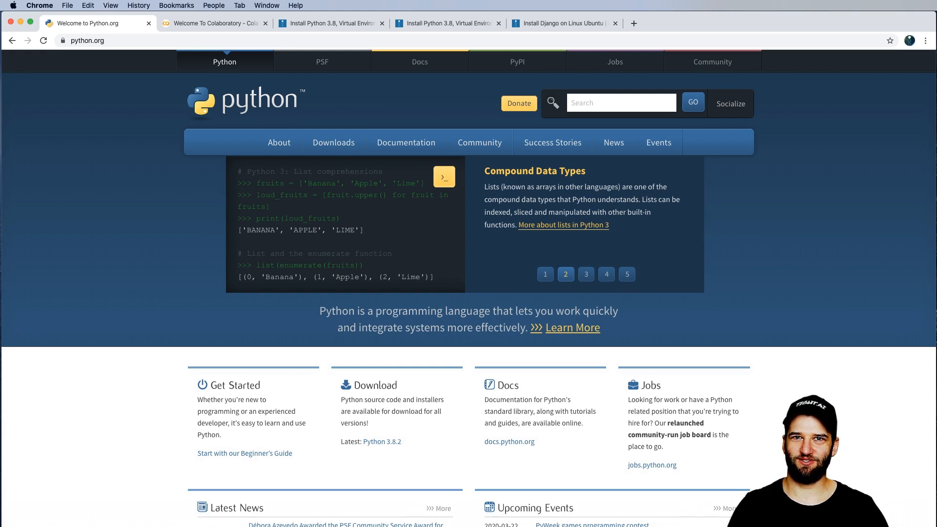
{"action": "left_click", "coordinate": [585, 274]}
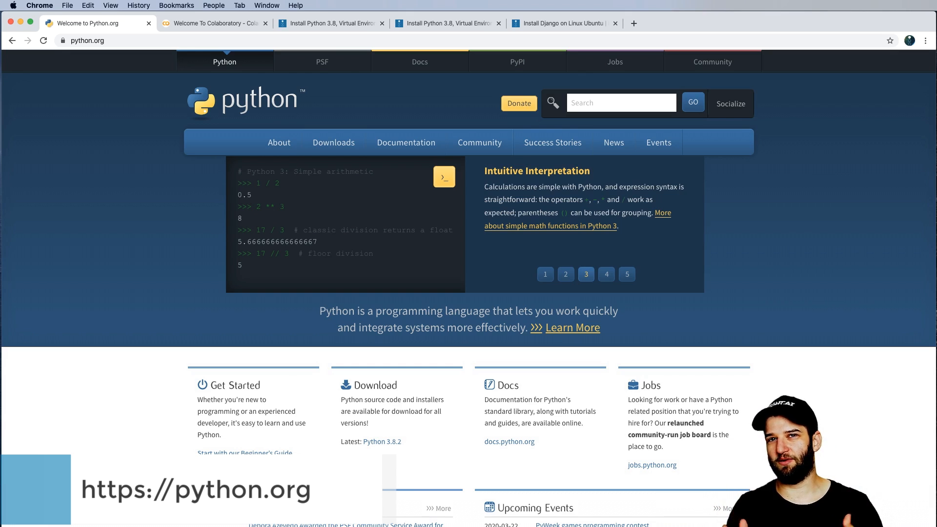
{"action": "left_click", "coordinate": [606, 273]}
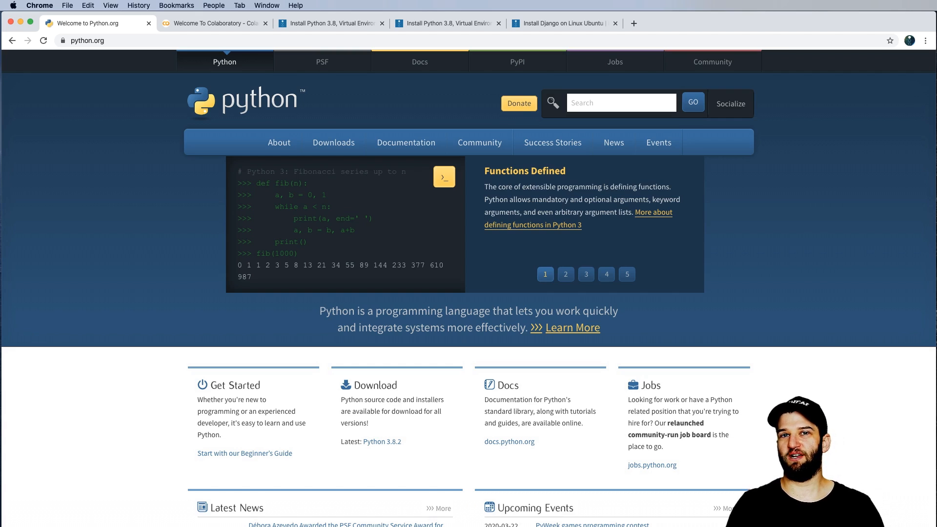
{"action": "left_click", "coordinate": [565, 274]}
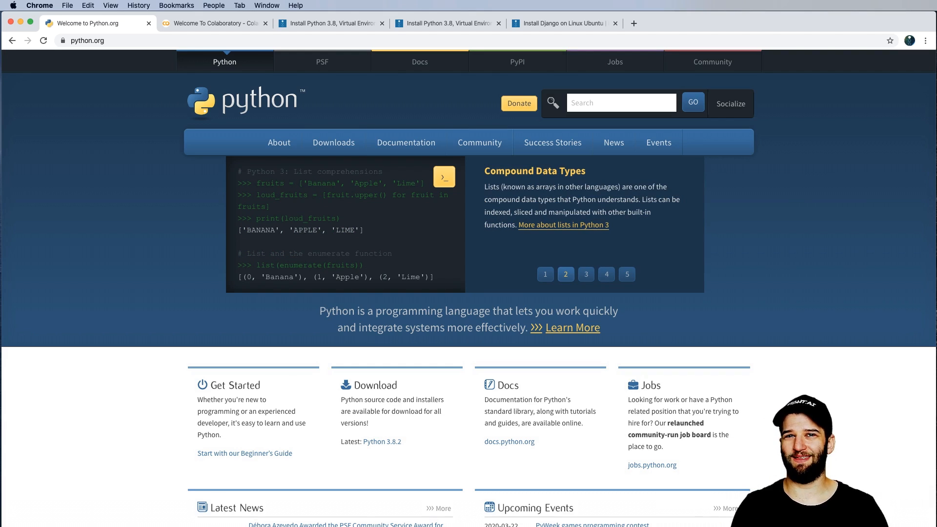
{"action": "left_click", "coordinate": [587, 274]}
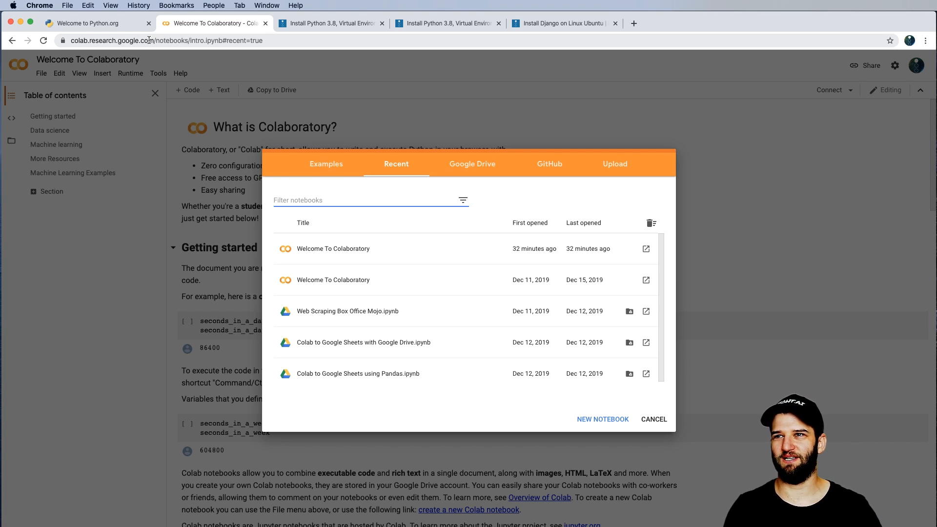
{"action": "left_click", "coordinate": [90, 23]}
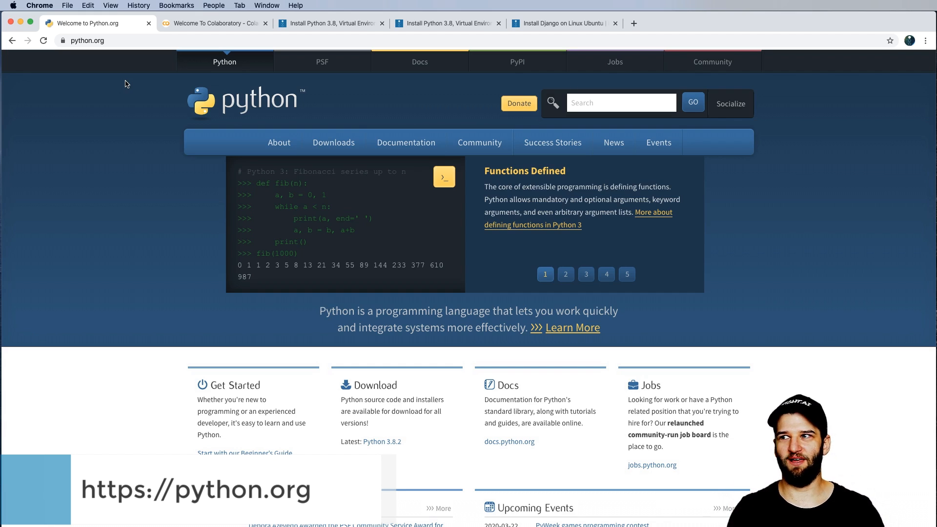
Go to python.org's Downloads page offering Python 3.8.2 for Mac OS X
{"action": "left_click", "coordinate": [334, 143]}
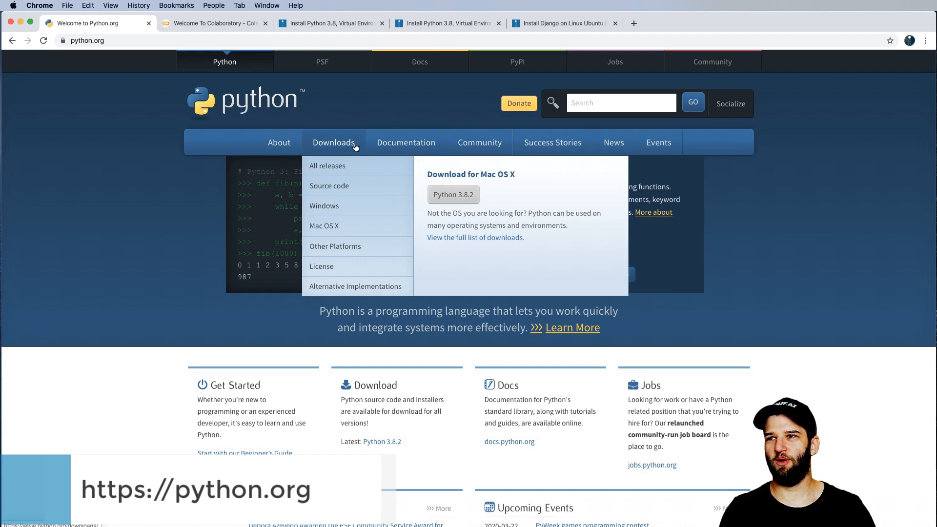
{"action": "left_click", "coordinate": [328, 166]}
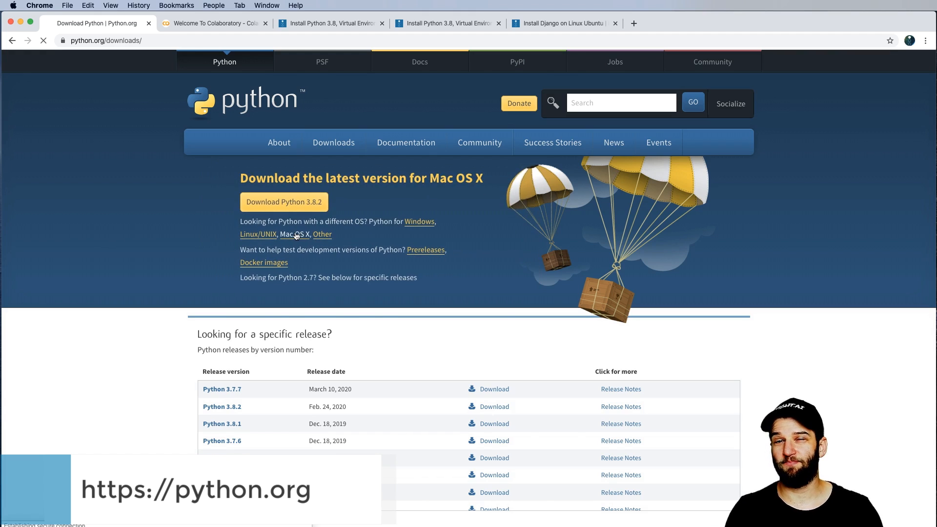
{"action": "left_click", "coordinate": [294, 233]}
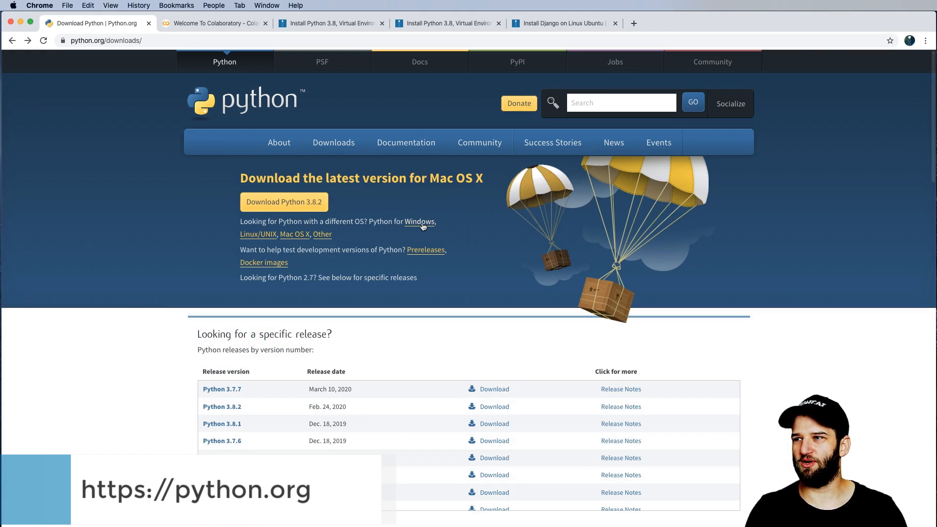
View the Python Releases for Windows list and highlight the Windows x86-64 executable installer
{"action": "left_click", "coordinate": [419, 222]}
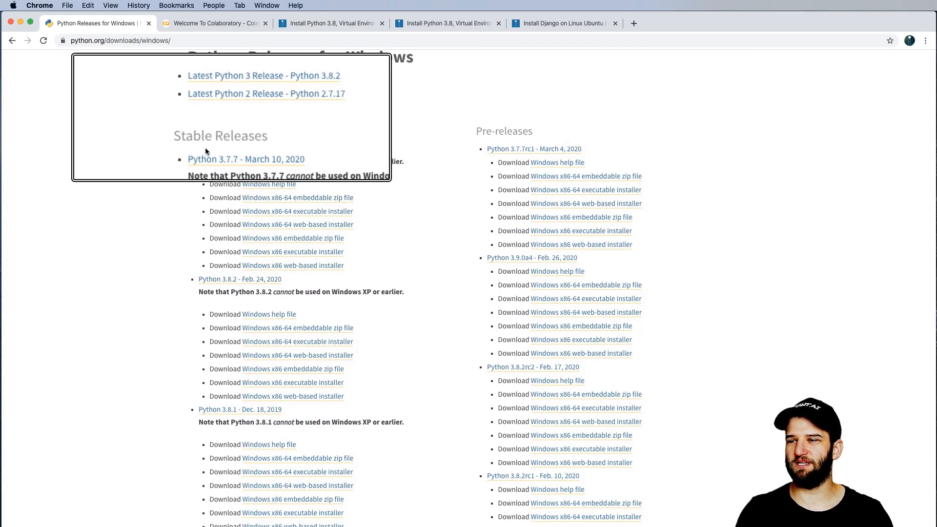
{"action": "scroll", "scroll_direction": "down", "scroll_amount": 3}
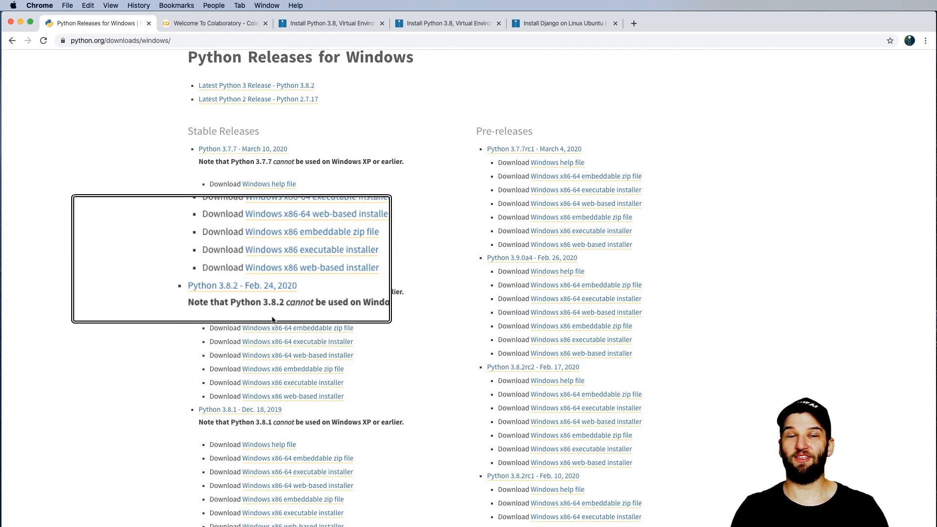
{"action": "scroll", "scroll_direction": "down", "scroll_amount": 3}
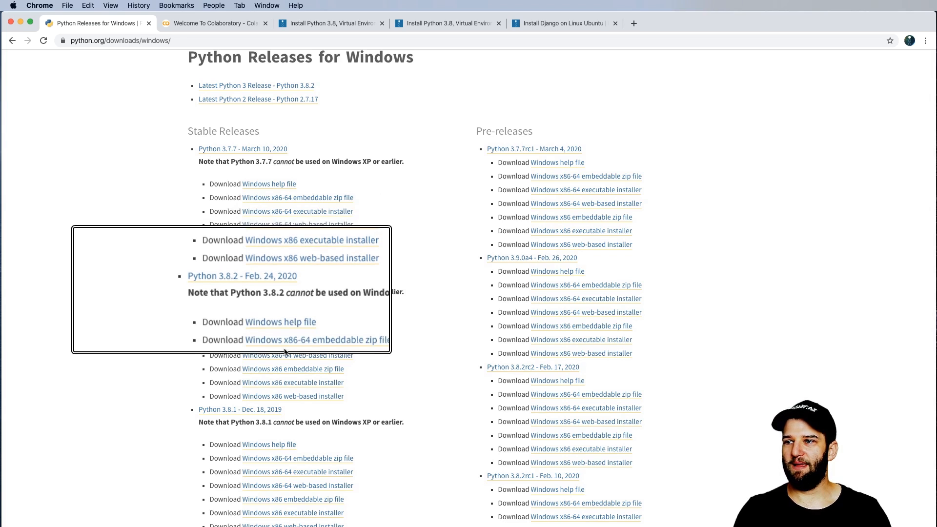
{"action": "scroll", "scroll_direction": "down", "scroll_amount": 3}
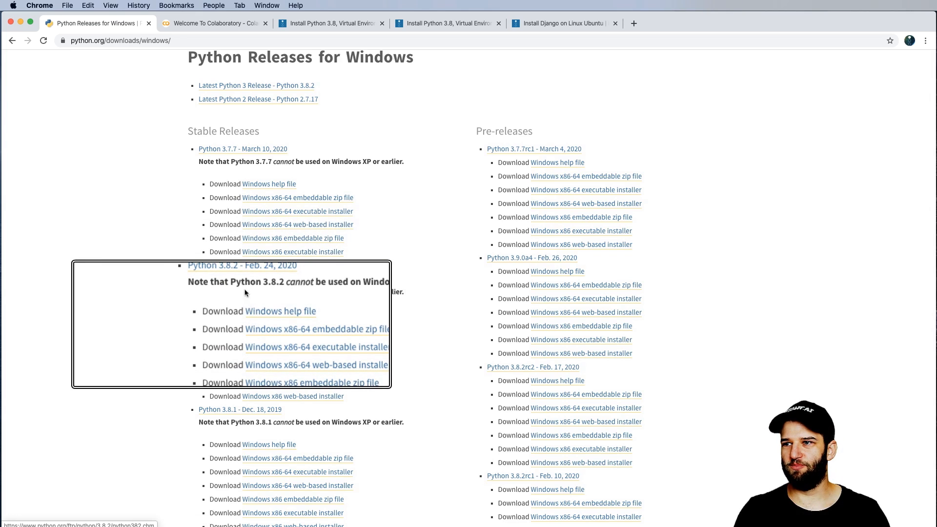
{"action": "mouse_move", "coordinate": [281, 283]}
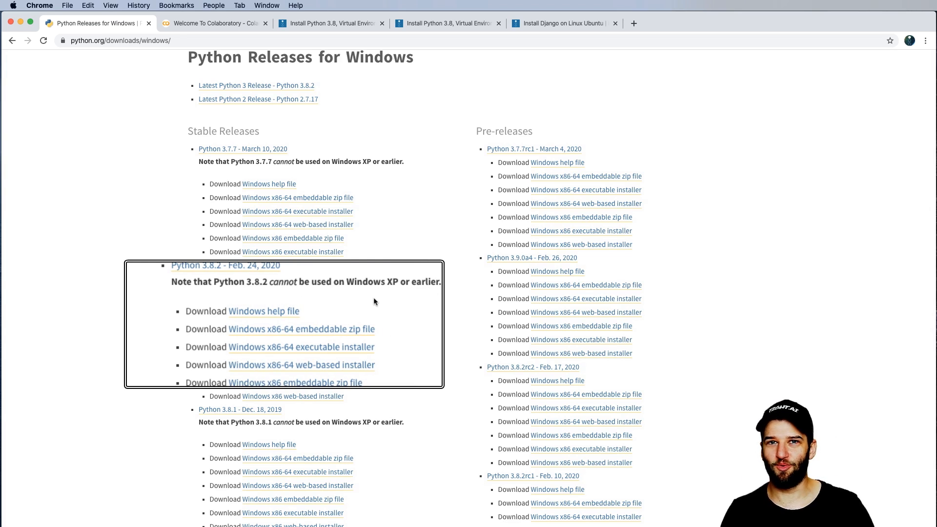
{"action": "mouse_move", "coordinate": [334, 305]}
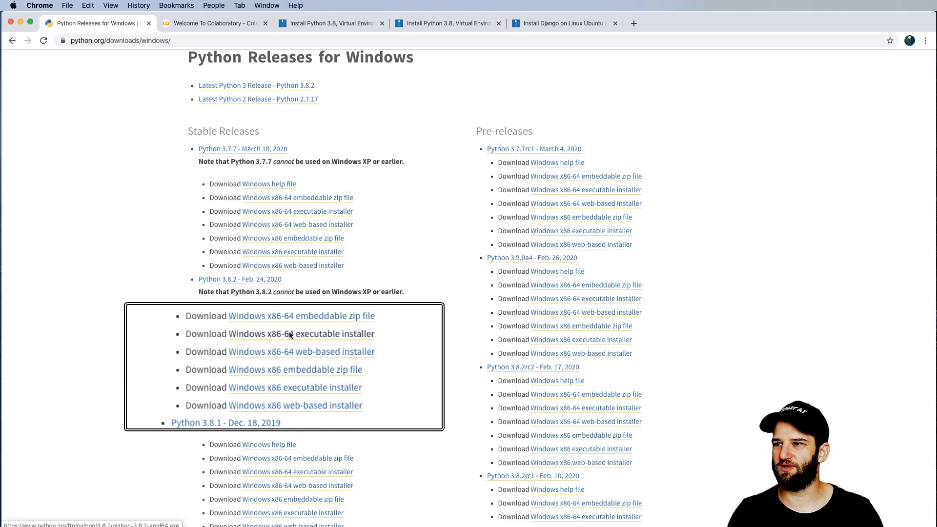
{"action": "double_click", "coordinate": [302, 334]}
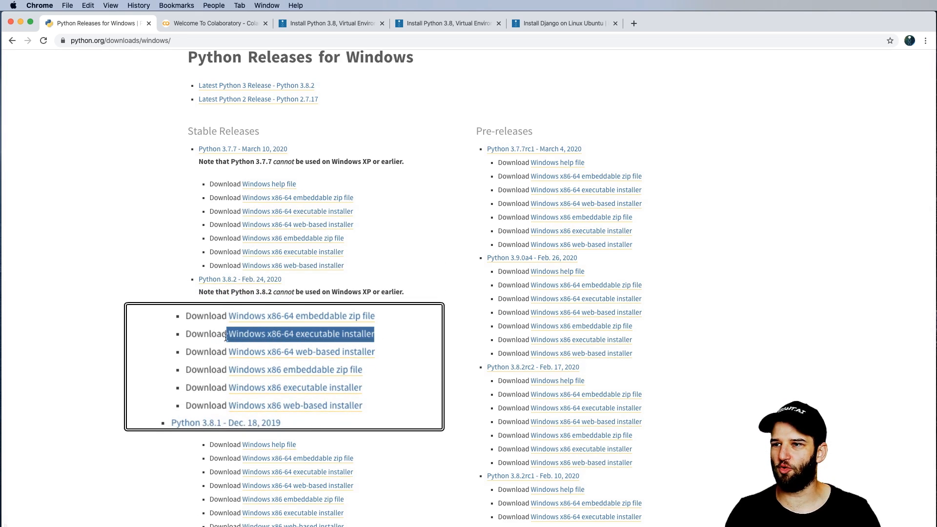
{"action": "mouse_move", "coordinate": [396, 383]}
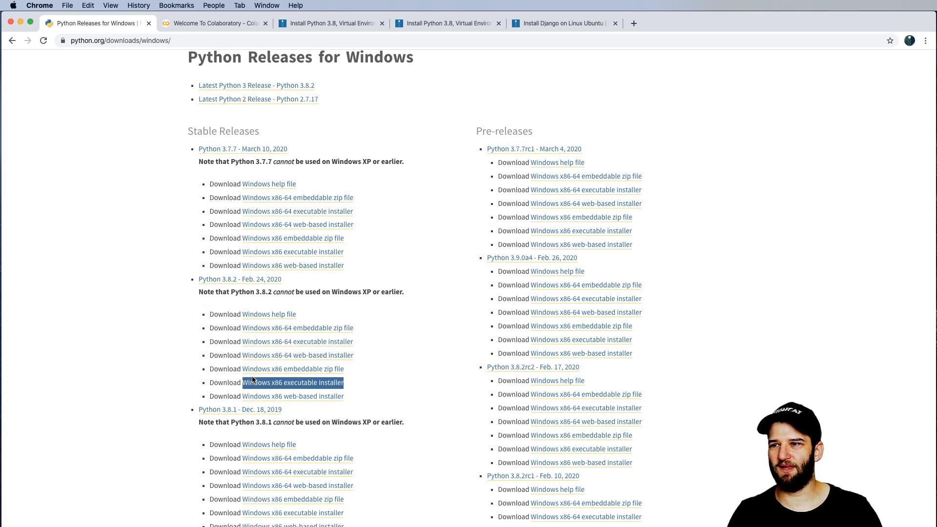
{"action": "mouse_move", "coordinate": [293, 369]}
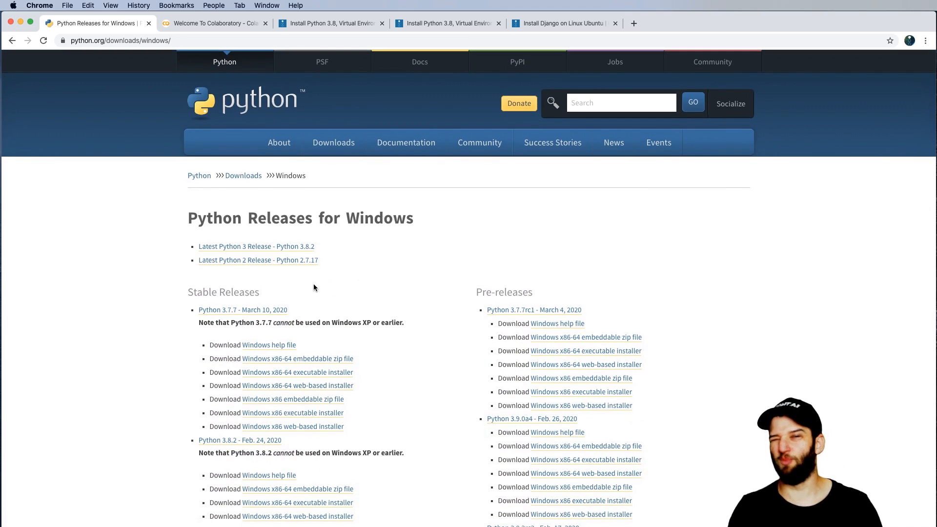
{"action": "mouse_move", "coordinate": [243, 180]}
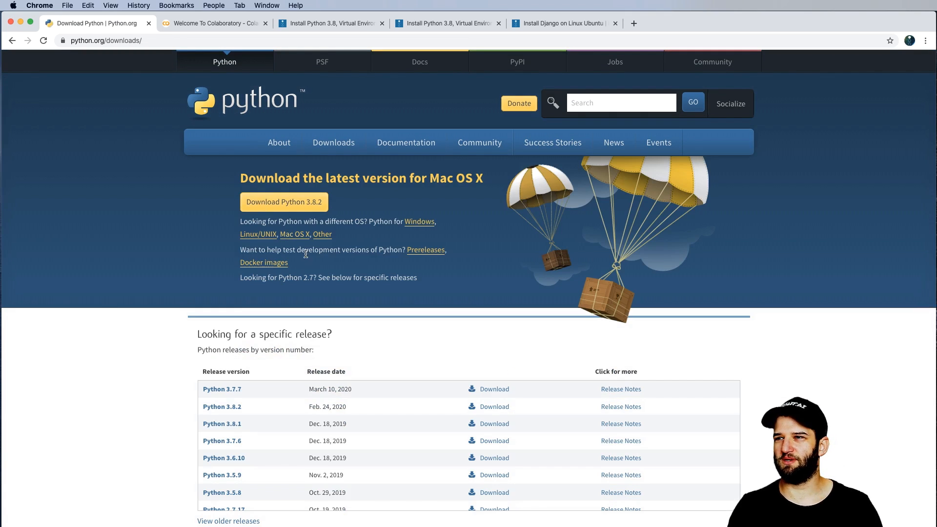
From the Mac OS X releases page, download the Python 3.8.2 macOS 64-bit installer
{"action": "left_click", "coordinate": [293, 233]}
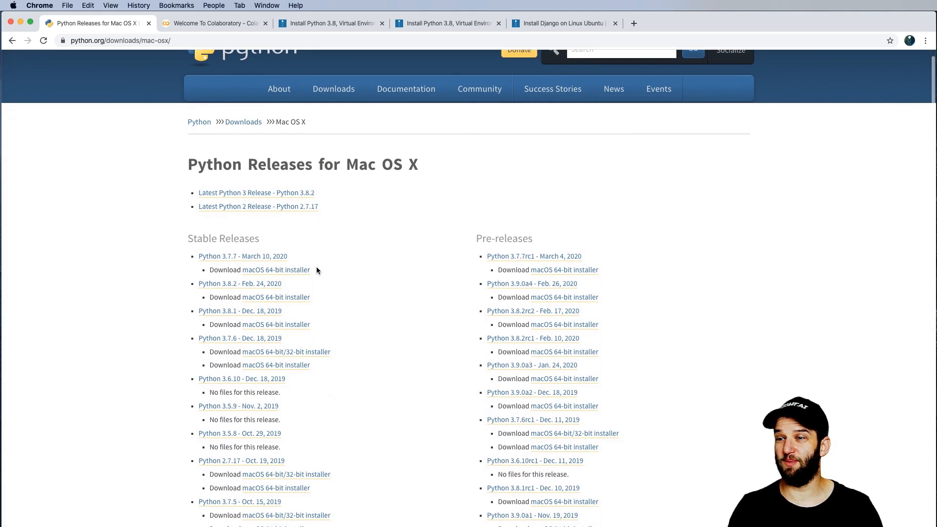
{"action": "scroll", "scroll_direction": "down", "scroll_amount": 3}
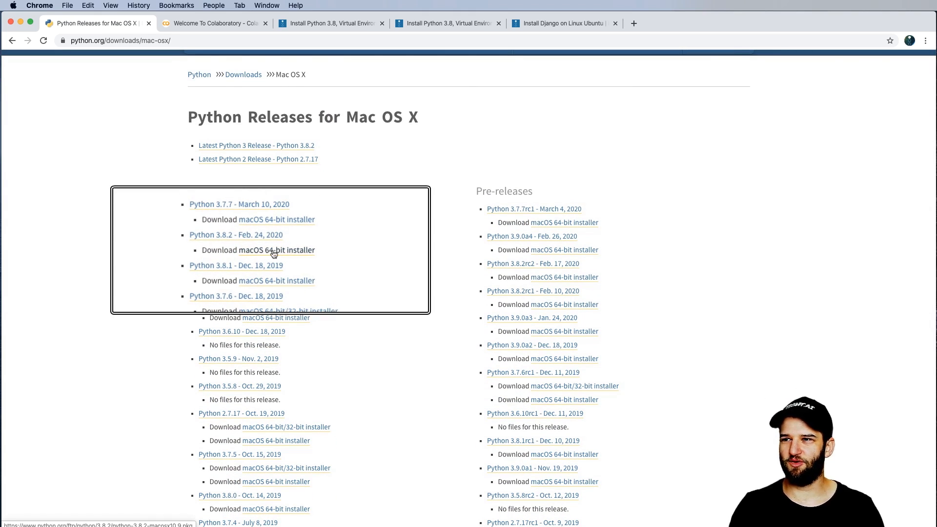
{"action": "left_click", "coordinate": [275, 250]}
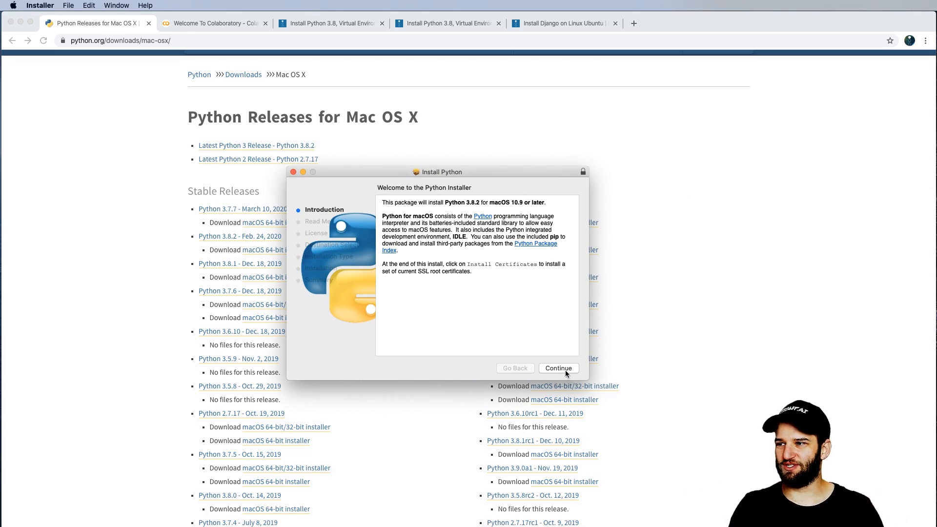
Accept the license and authorize the standard Python 3.8.2 install on Macintosh HD
{"action": "left_click", "coordinate": [558, 368]}
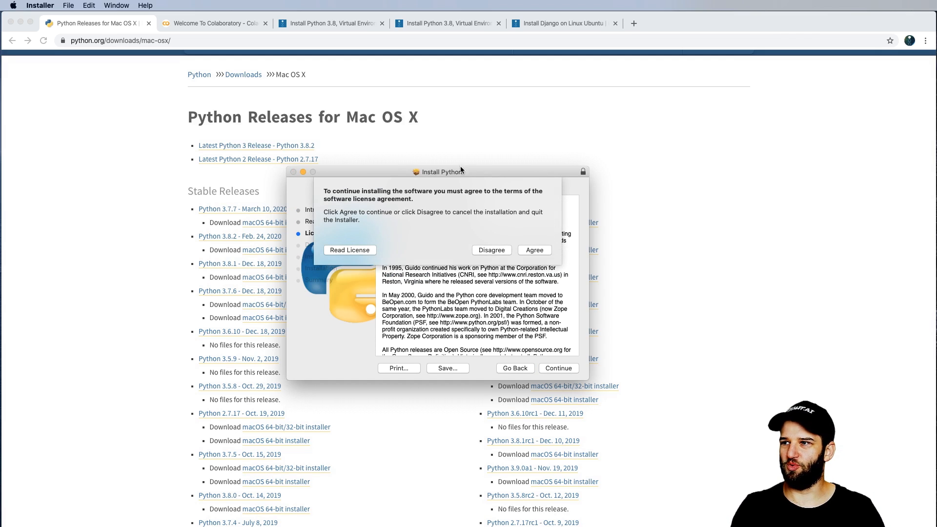
{"action": "left_click", "coordinate": [534, 250]}
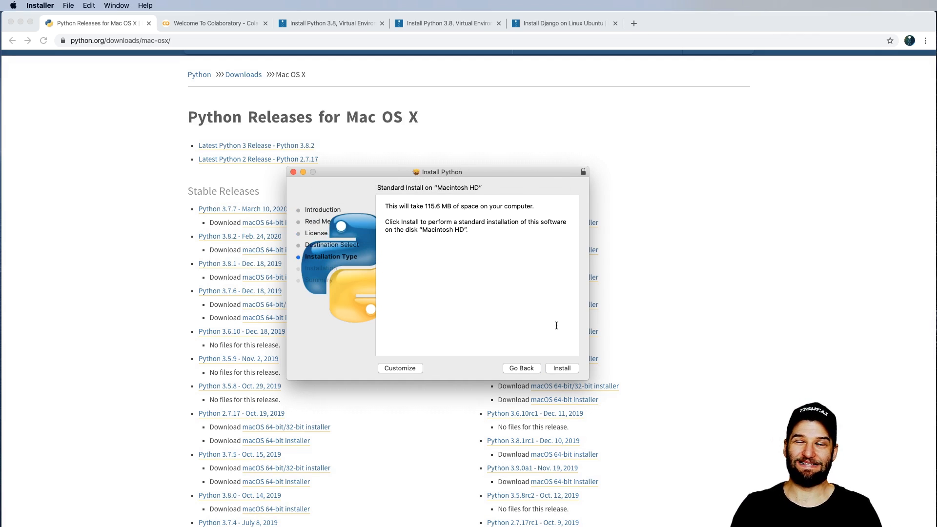
{"action": "left_click", "coordinate": [561, 368]}
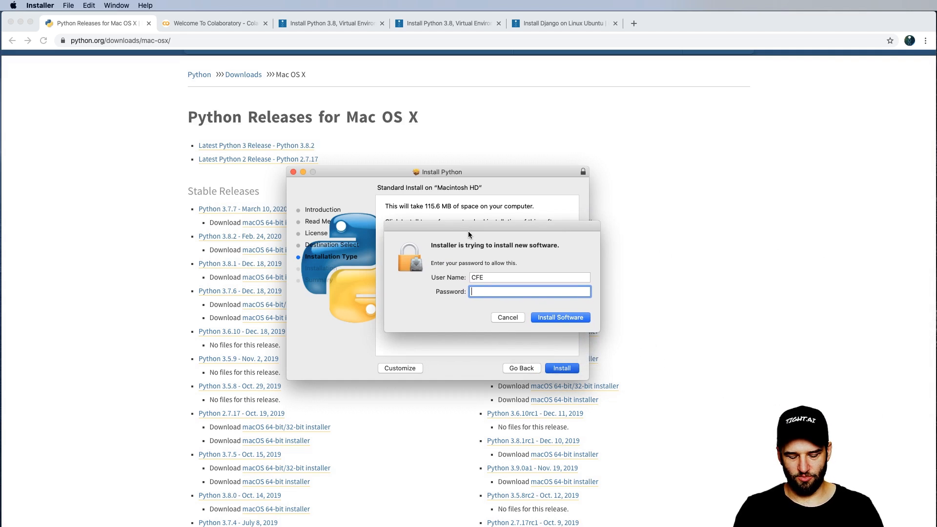
{"action": "left_click", "coordinate": [559, 316]}
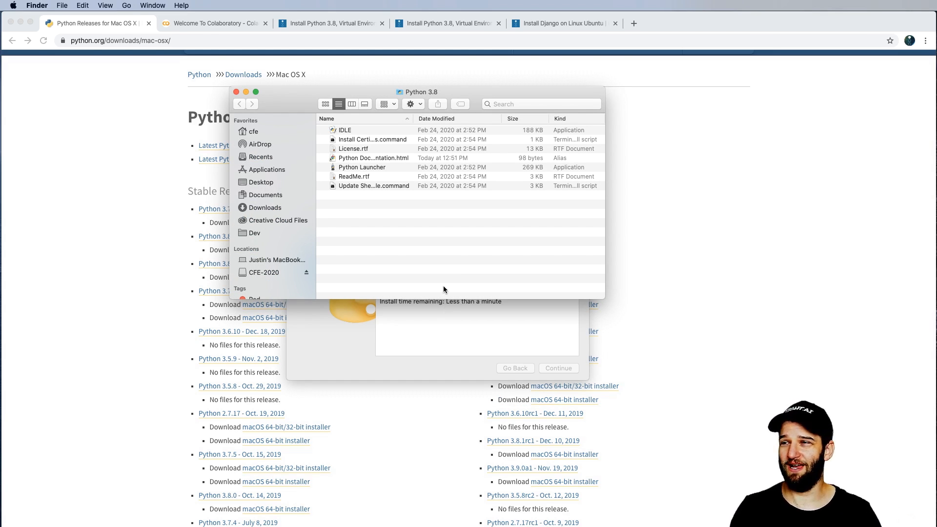
{"action": "mouse_move", "coordinate": [427, 273]}
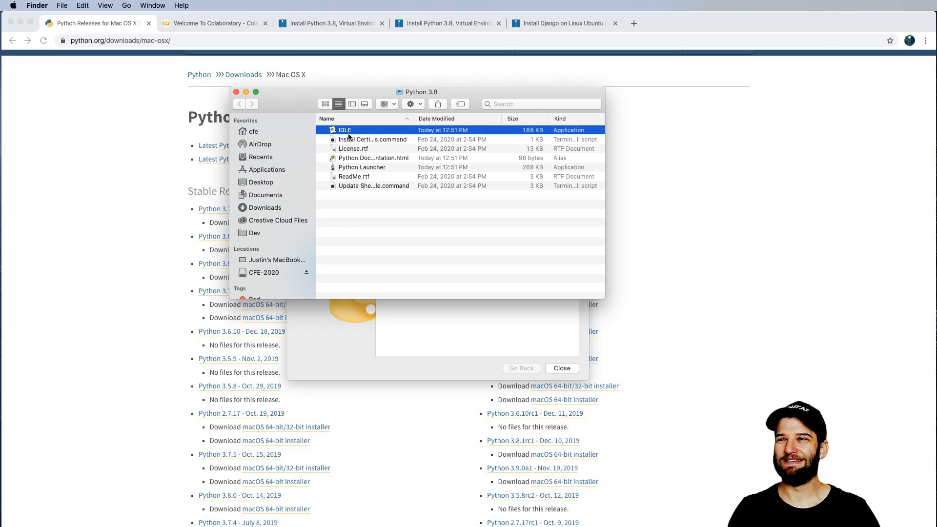
Launch IDLE from the installed Python 3.8 folder in Finder
{"action": "double_click", "coordinate": [345, 130]}
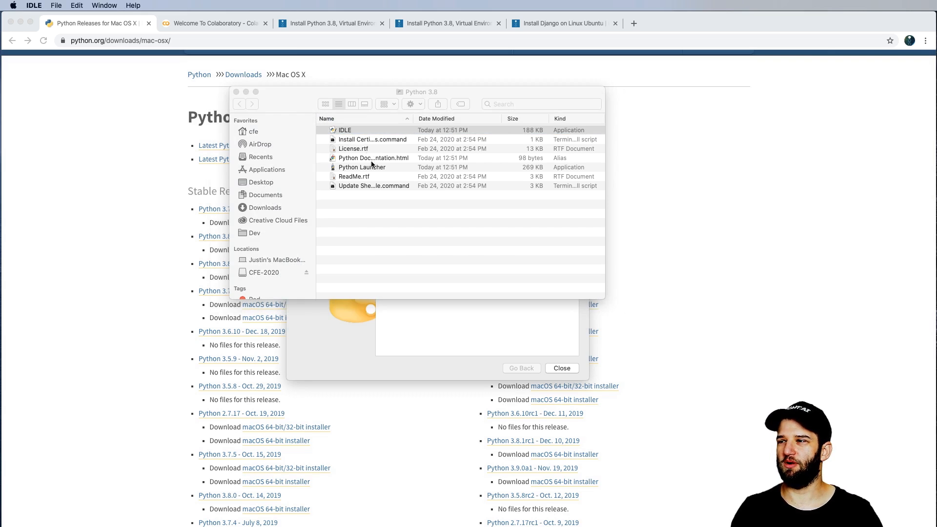
{"action": "double_click", "coordinate": [345, 130]}
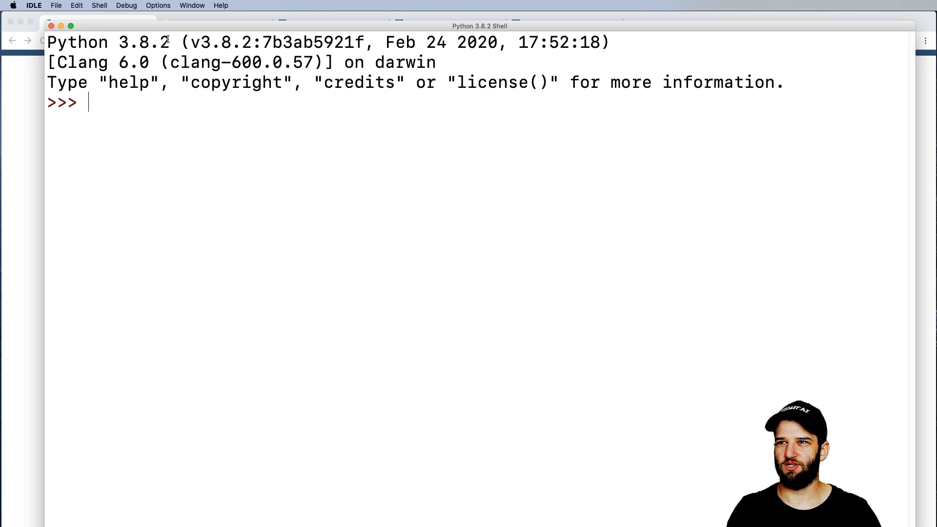
{"action": "mouse_move", "coordinate": [128, 170]}
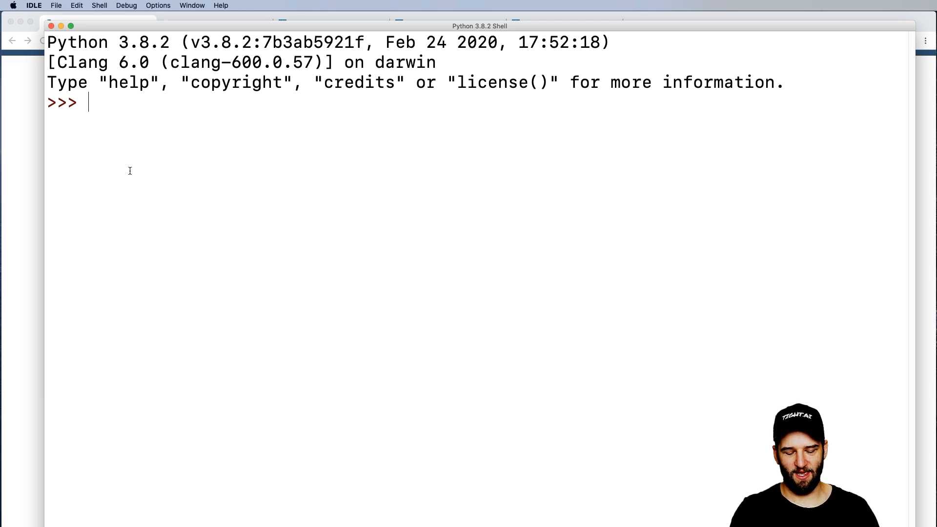
Evaluate 10 * 10, assign abc = "123", and print abc in the IDLE shell
{"action": "type", "text": "10 *"}
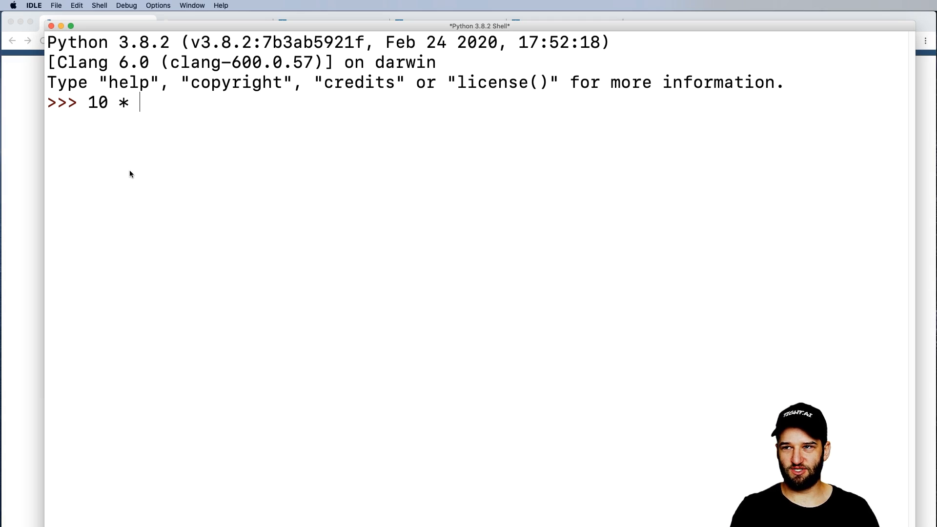
{"action": "key", "text": "Return"}
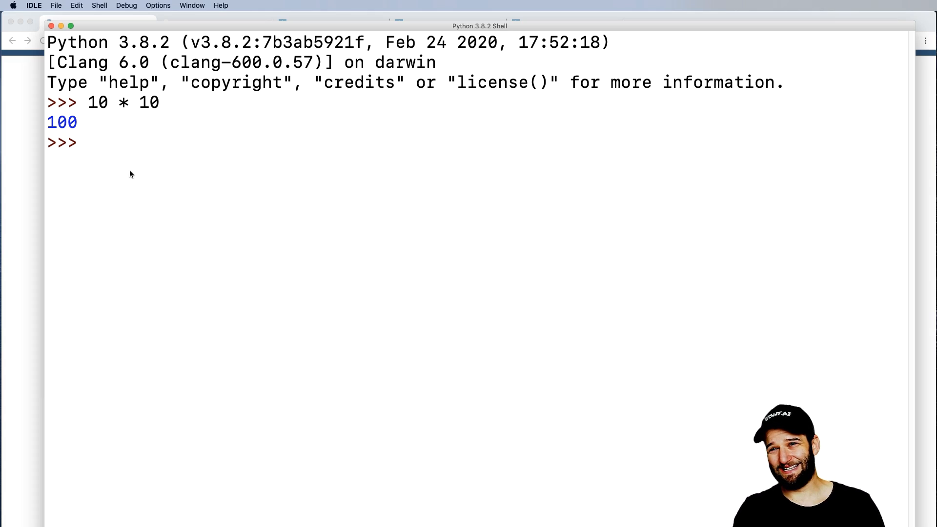
{"action": "type", "text": "abc = \"1"}
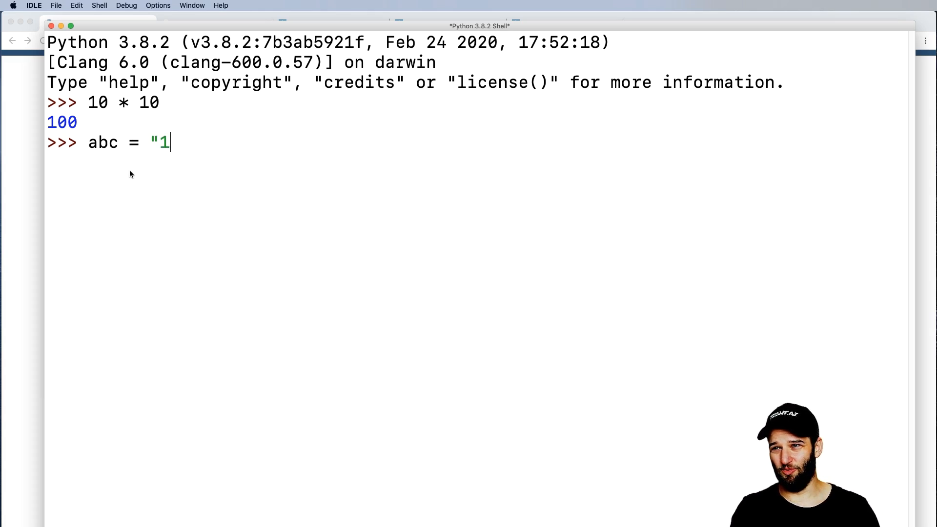
{"action": "type", "text": "23\""}
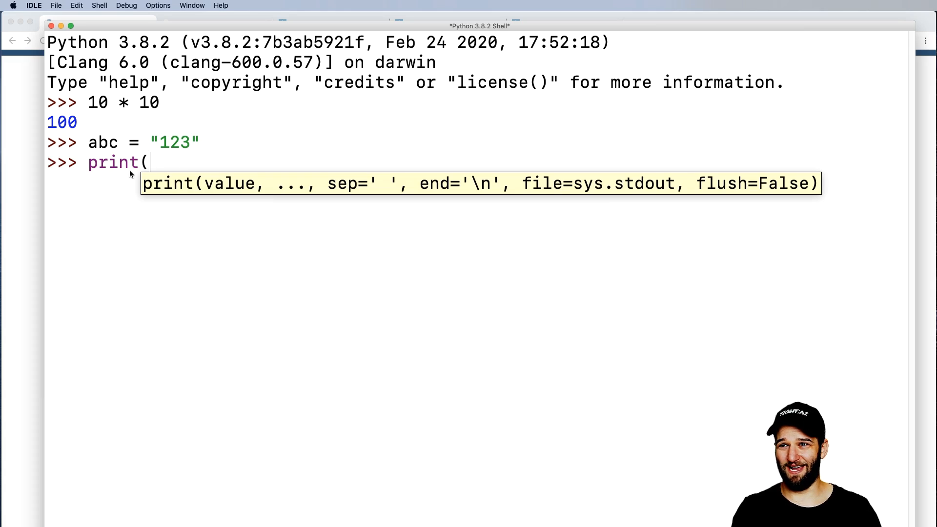
{"action": "key", "text": "Return"}
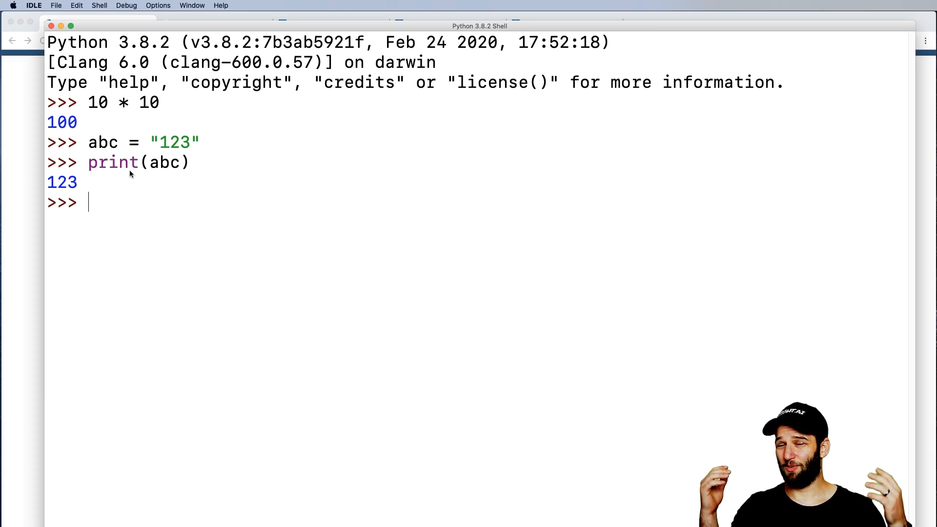